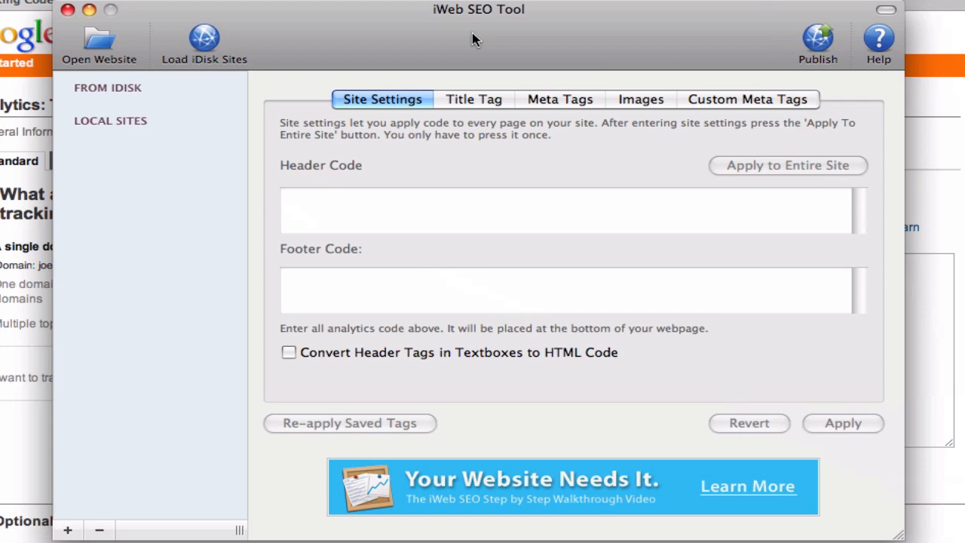
{"action": "mouse_move", "coordinate": [229, 46]}
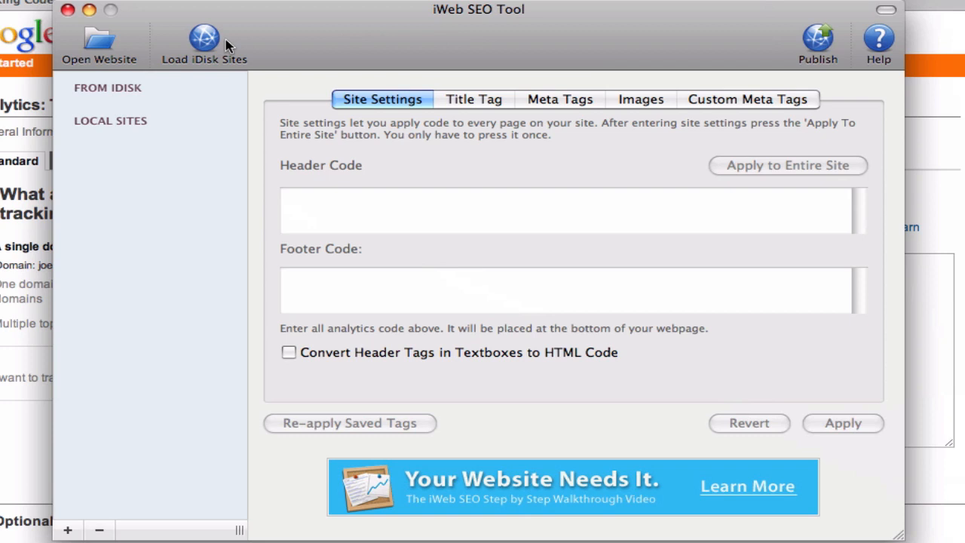
{"action": "mouse_move", "coordinate": [97, 47]}
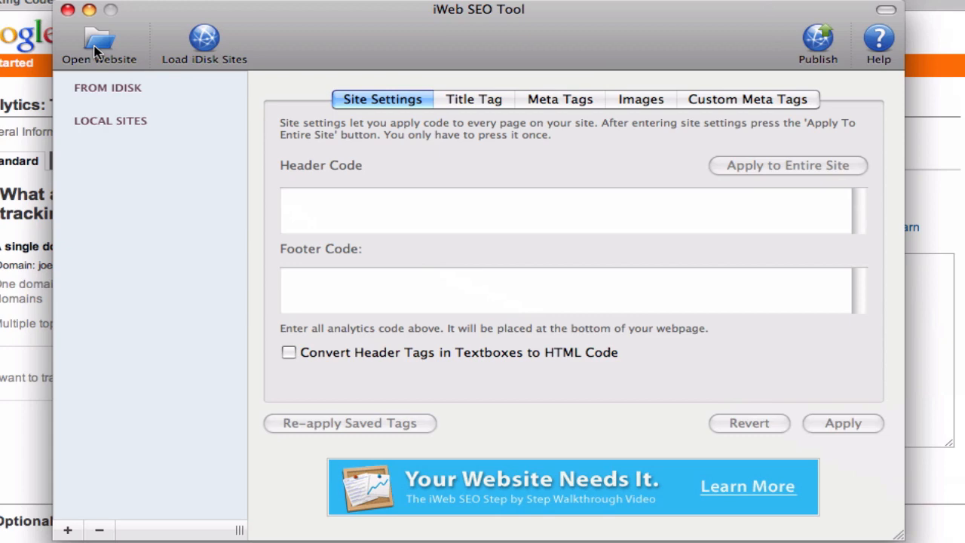
- Open the Photos_By_Matt site folder from iWeb Sites in the SEO tool
{"action": "left_click", "coordinate": [99, 42]}
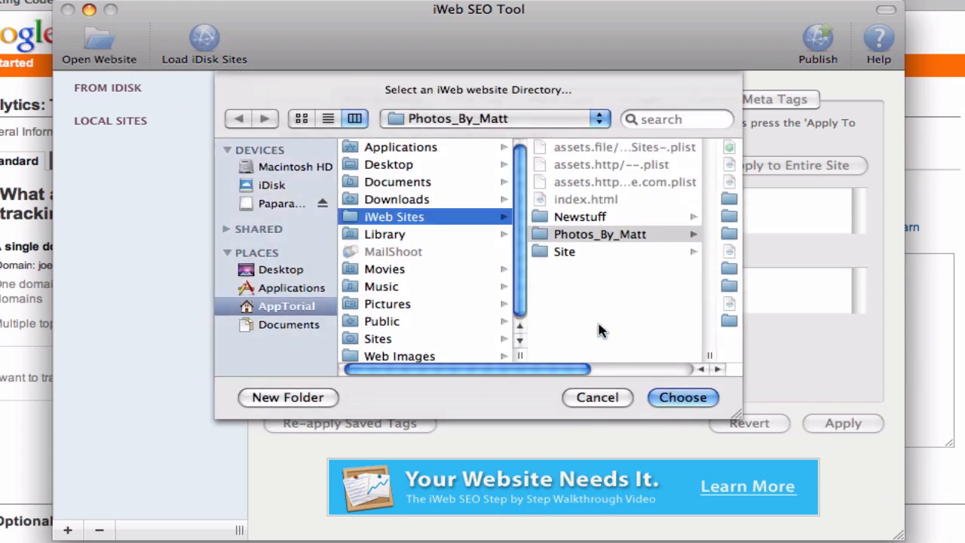
{"action": "left_click", "coordinate": [682, 397]}
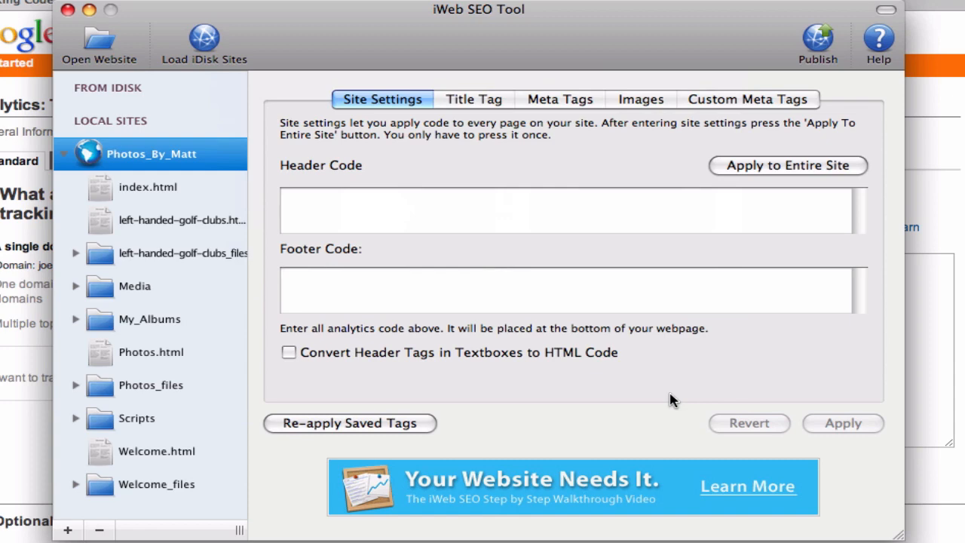
{"action": "mouse_move", "coordinate": [697, 389]}
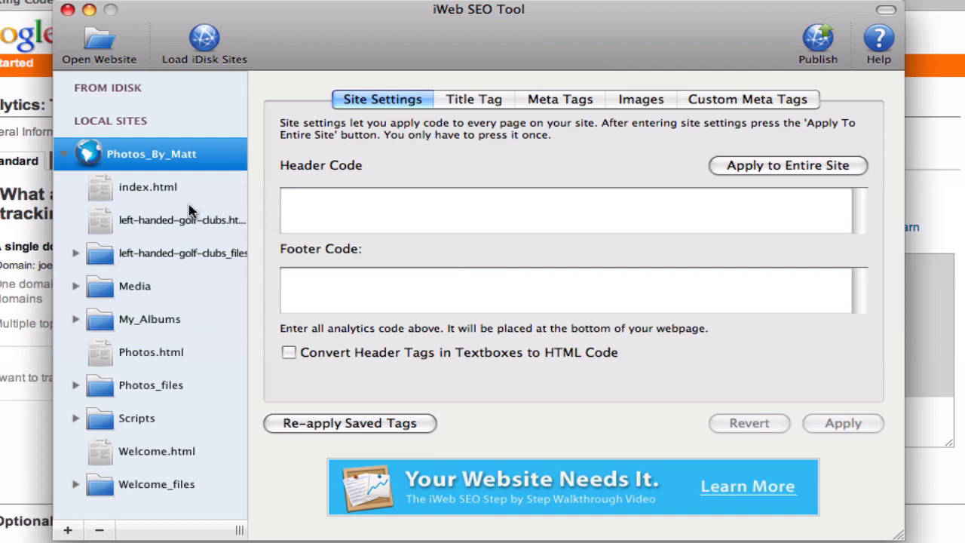
- Paste the Google Analytics script into Header Code and apply it to the entire site
{"action": "left_click", "coordinate": [148, 187]}
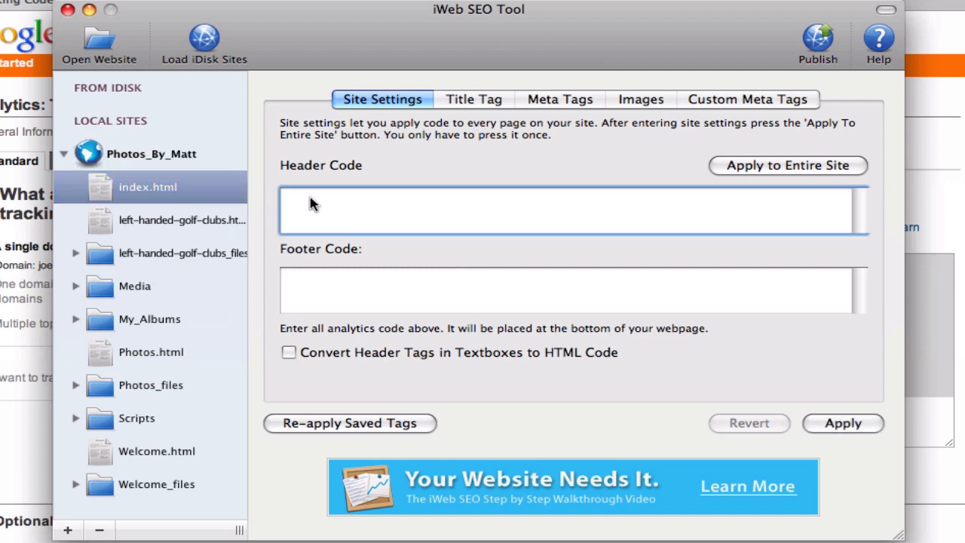
{"action": "type", "text": "var s = document.getElementsByTagName('script')[0]; s.parentNode.insertBefore(ga, s);"}
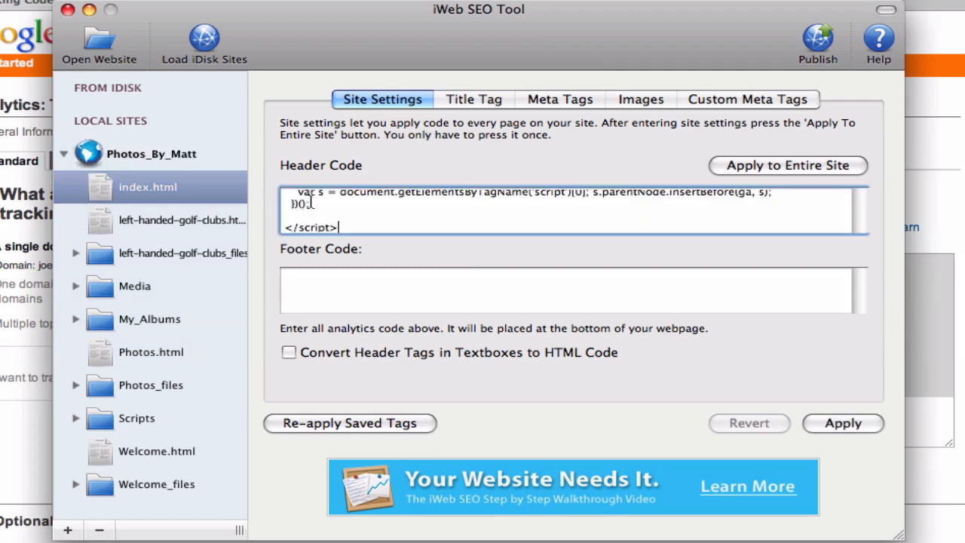
{"action": "mouse_move", "coordinate": [611, 191]}
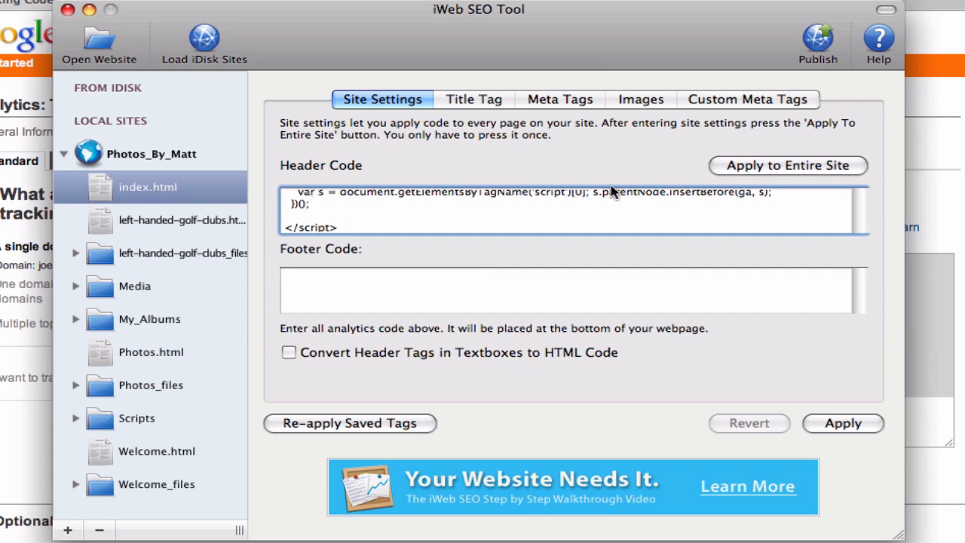
{"action": "left_click", "coordinate": [787, 165]}
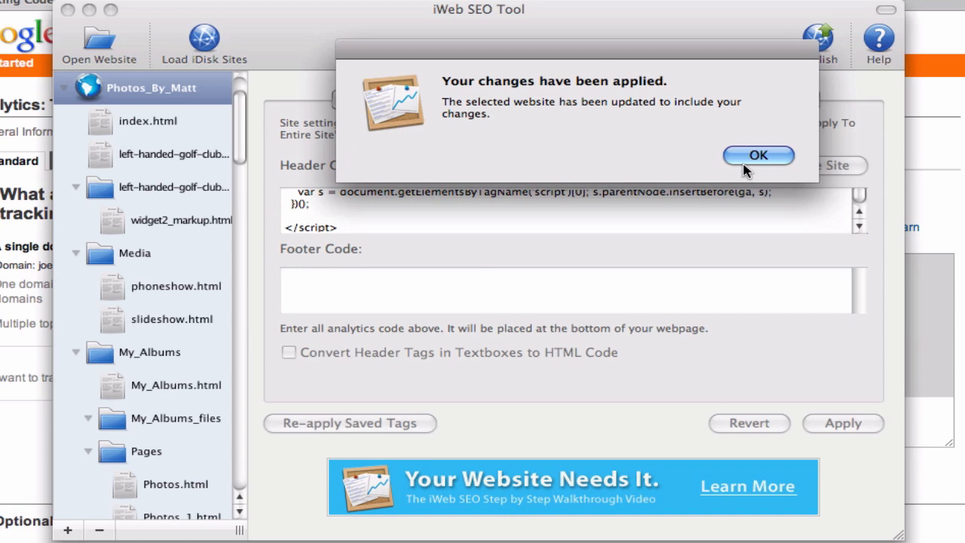
{"action": "mouse_move", "coordinate": [748, 166]}
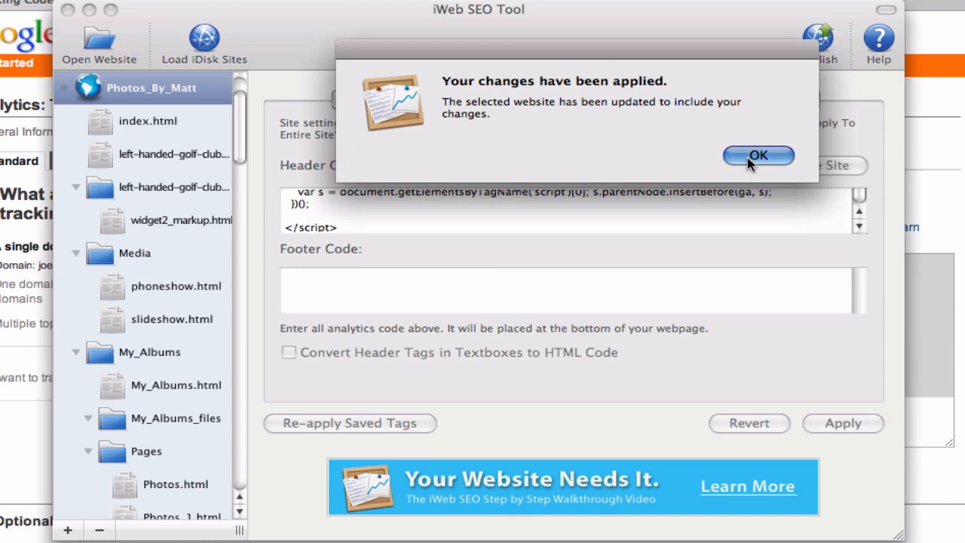
{"action": "left_click", "coordinate": [758, 156]}
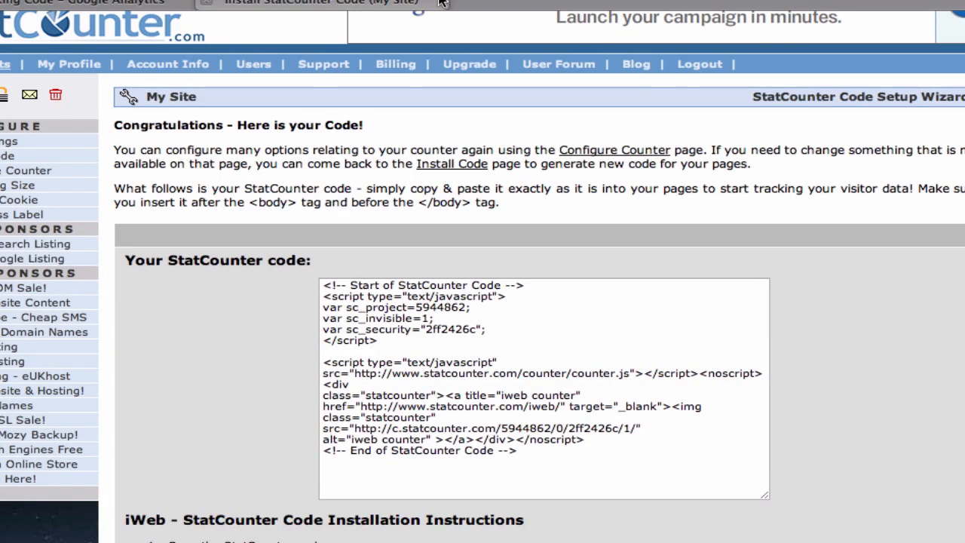
{"action": "mouse_move", "coordinate": [441, 330]}
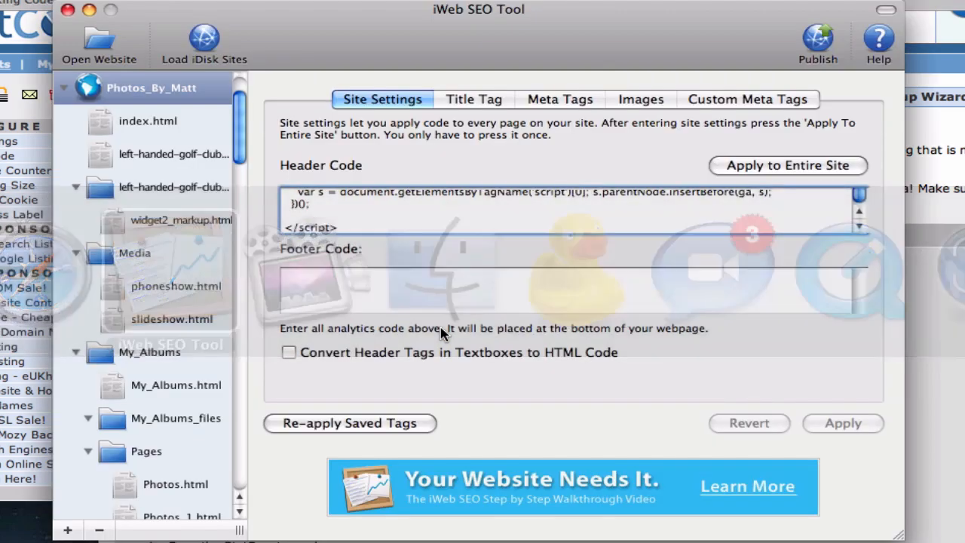
- Paste the StatCounter code into Footer Code and apply it to the entire site
{"action": "left_click", "coordinate": [441, 292]}
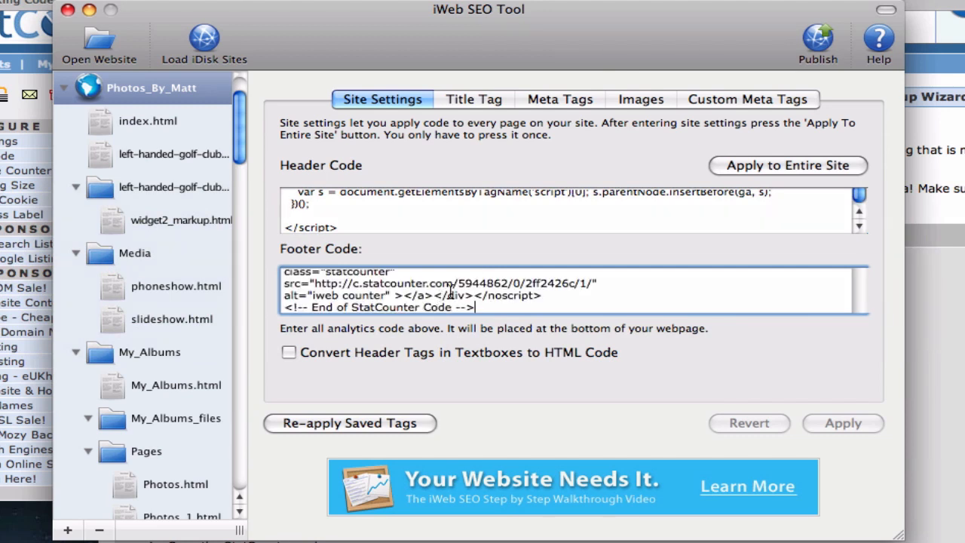
{"action": "left_click", "coordinate": [786, 165]}
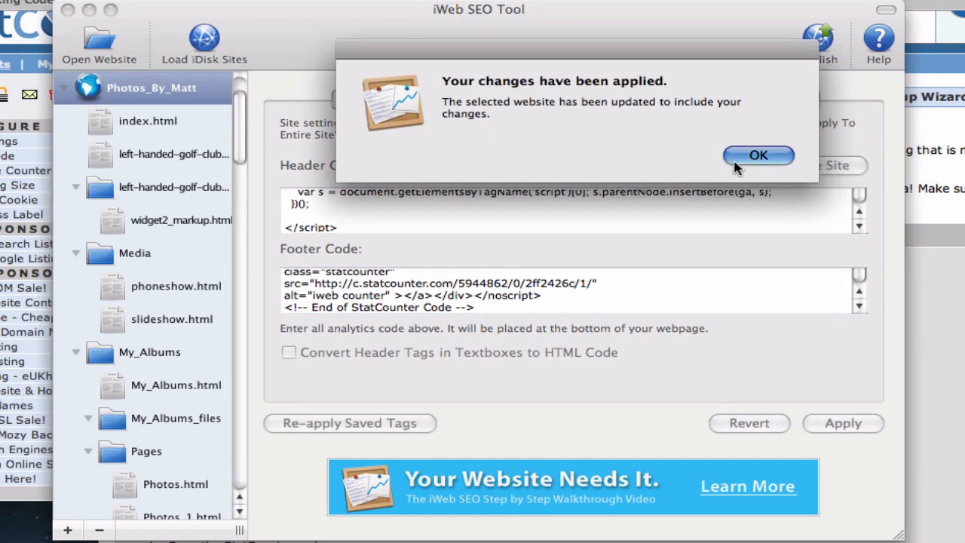
{"action": "left_click", "coordinate": [759, 154]}
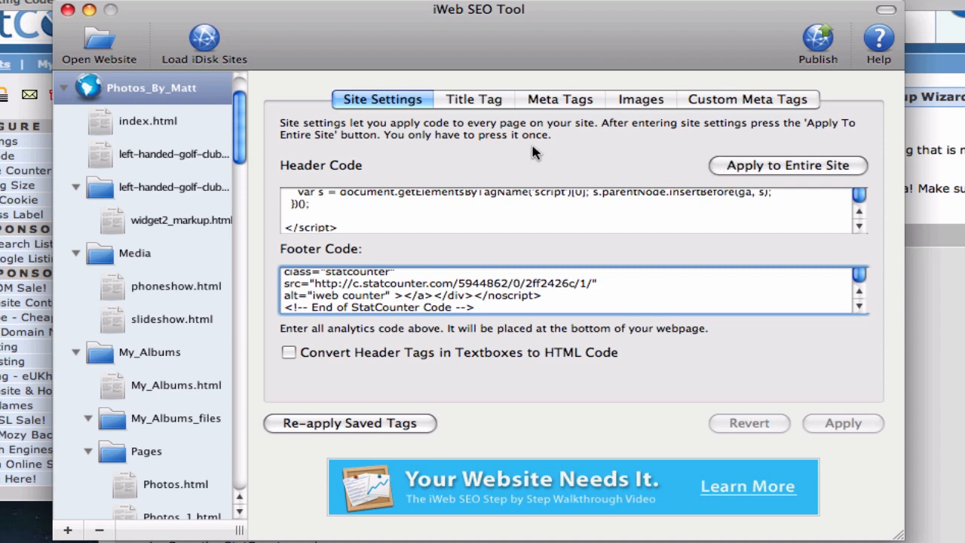
- Give index.html the title tag 'MY TITLE TAG' and apply it
{"action": "left_click", "coordinate": [473, 99]}
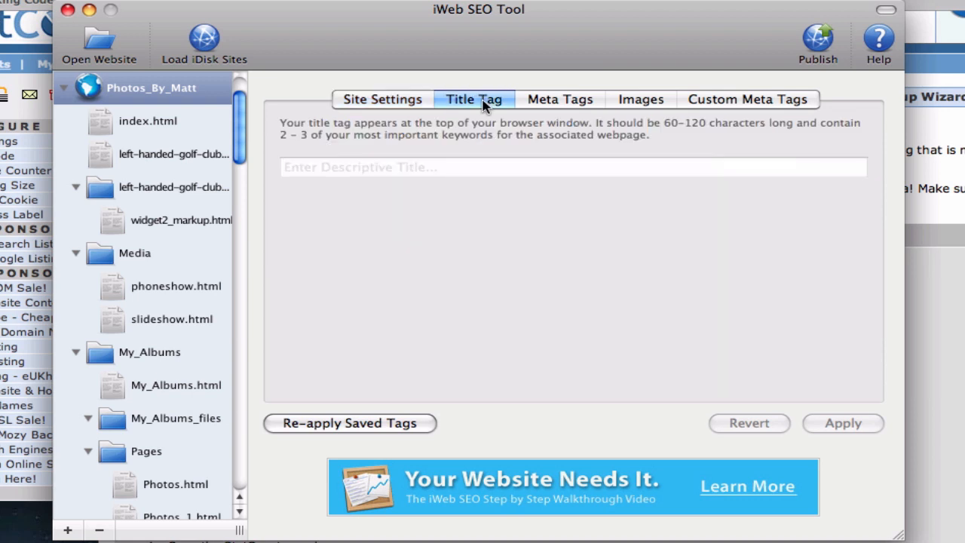
{"action": "mouse_move", "coordinate": [165, 131]}
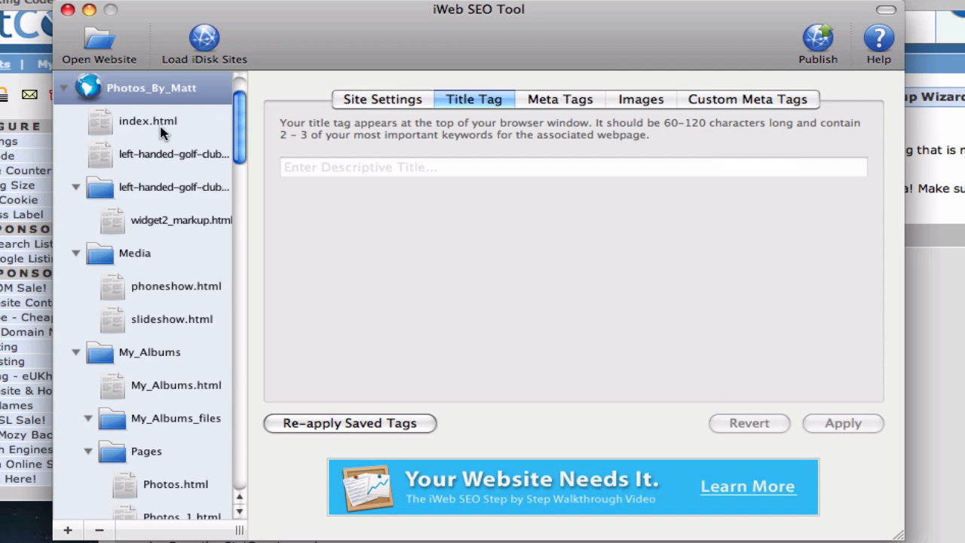
{"action": "left_click", "coordinate": [147, 121]}
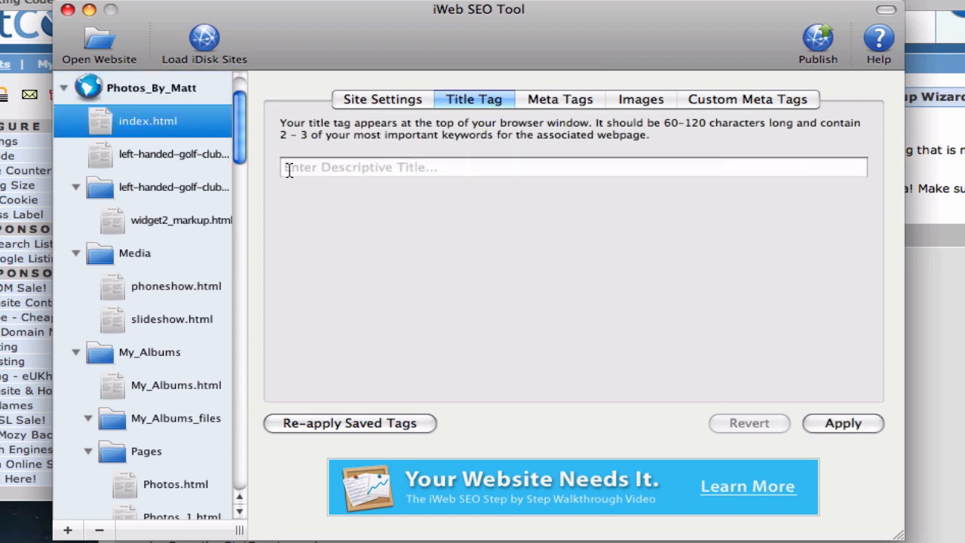
{"action": "type", "text": "MY T"}
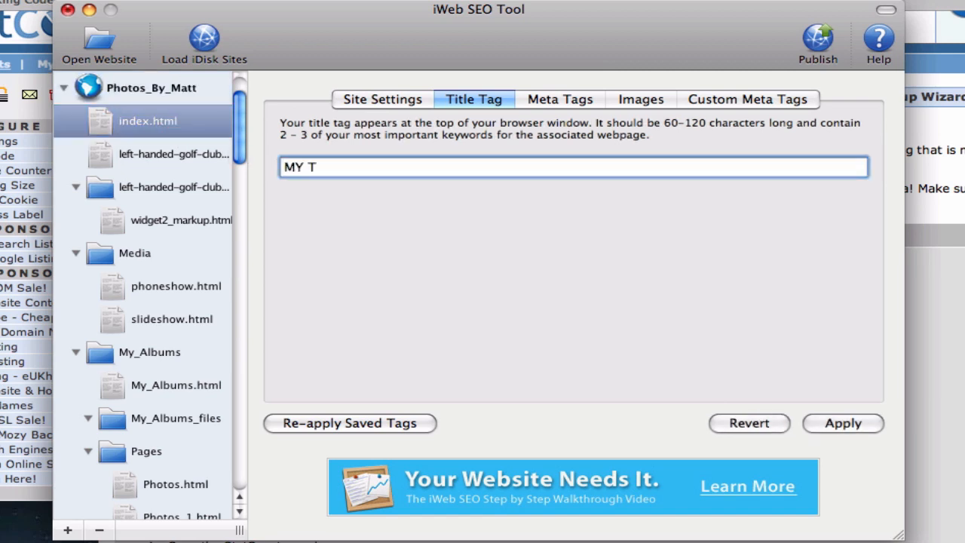
{"action": "type", "text": "ITLE TAG"}
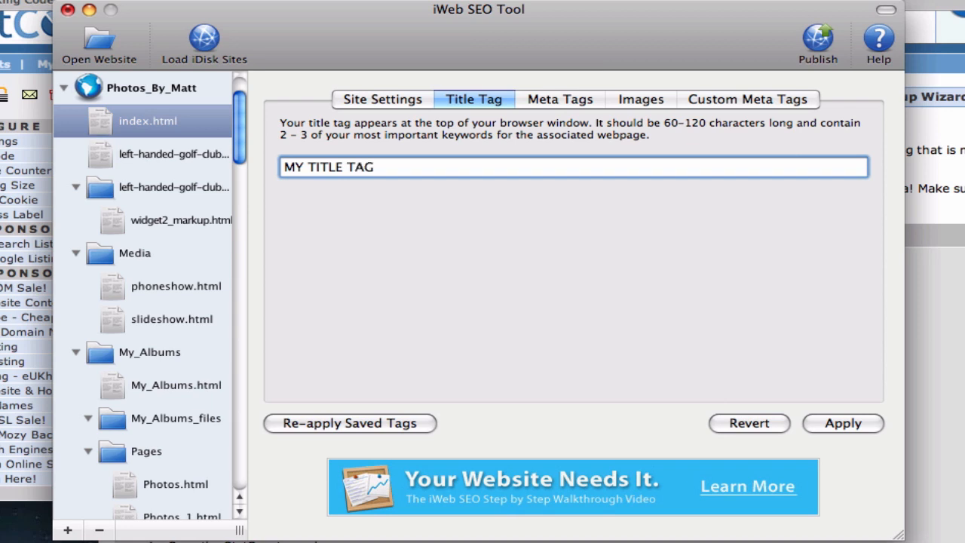
{"action": "left_click", "coordinate": [842, 423]}
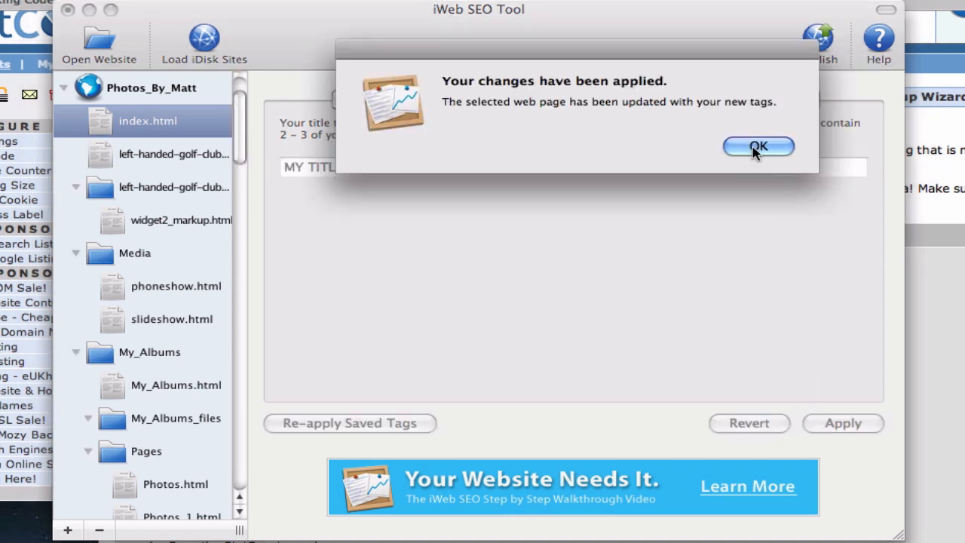
{"action": "left_click", "coordinate": [757, 146]}
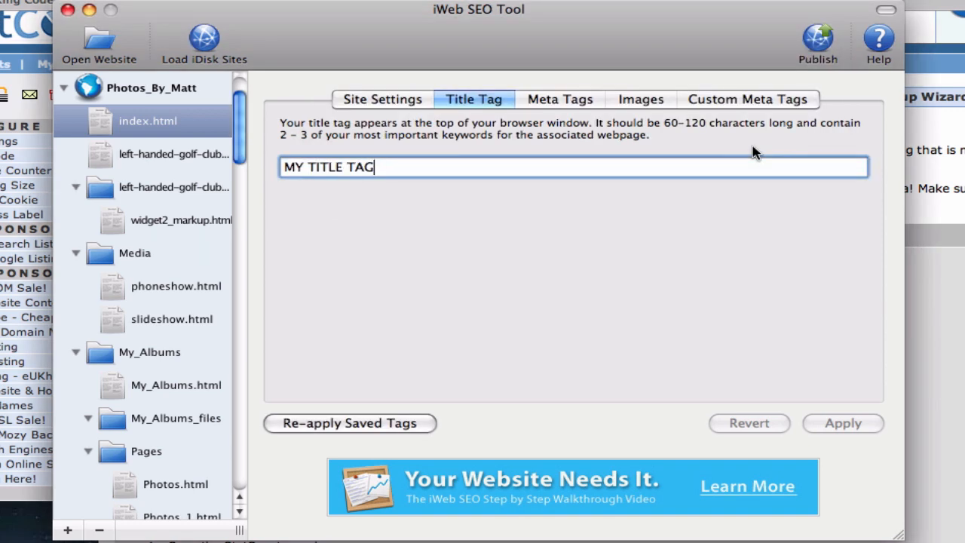
{"action": "mouse_move", "coordinate": [582, 124]}
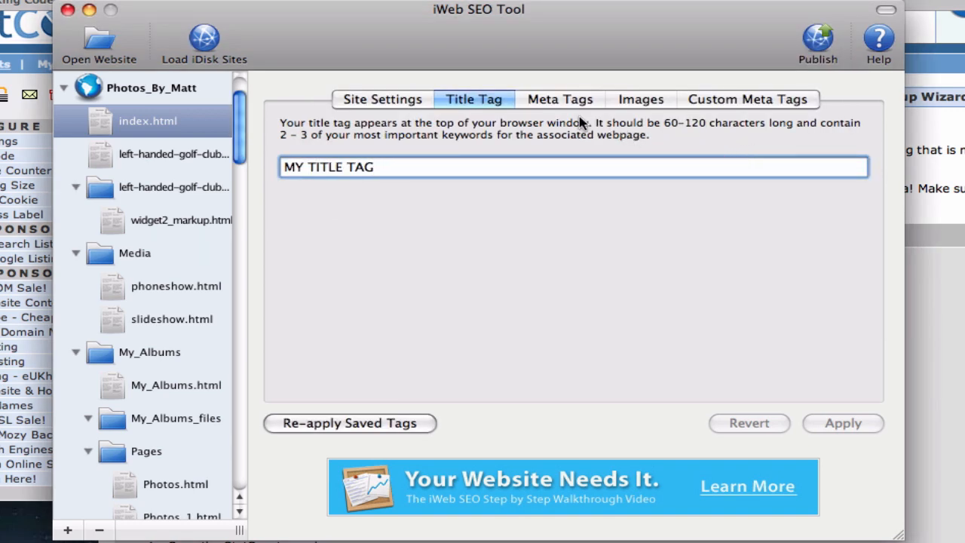
- Apply description 'This is my website description' and keywords 'These are my keywords' to index.html
{"action": "left_click", "coordinate": [560, 99]}
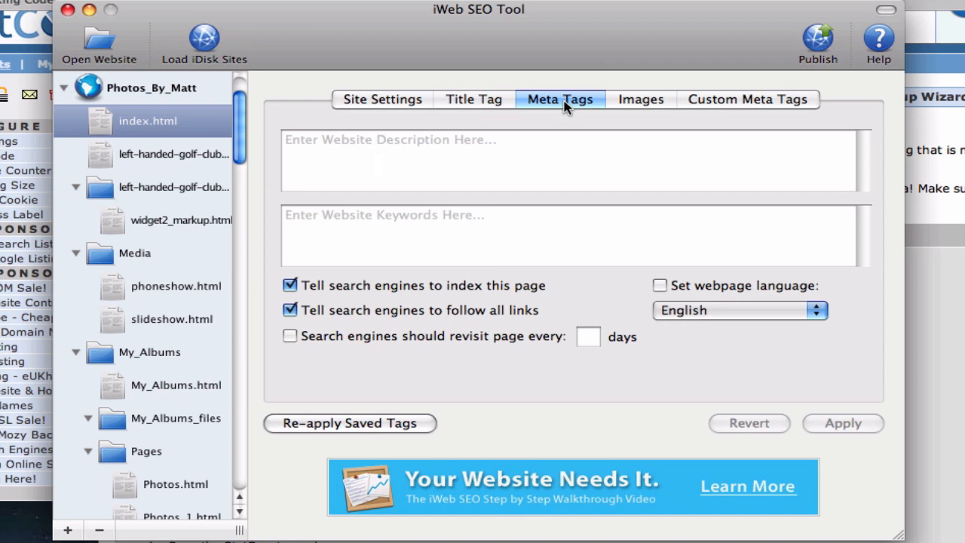
{"action": "left_click", "coordinate": [512, 159]}
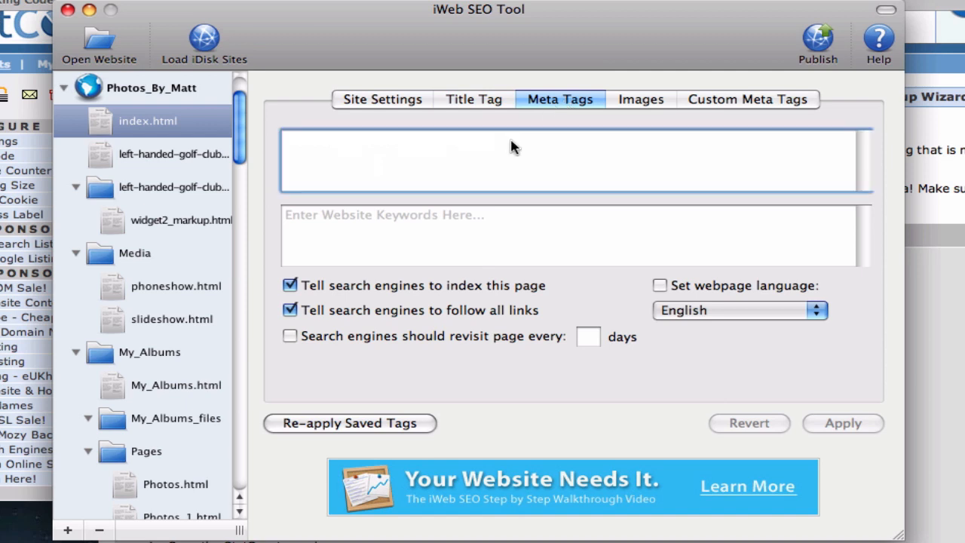
{"action": "type", "text": "This is my web"}
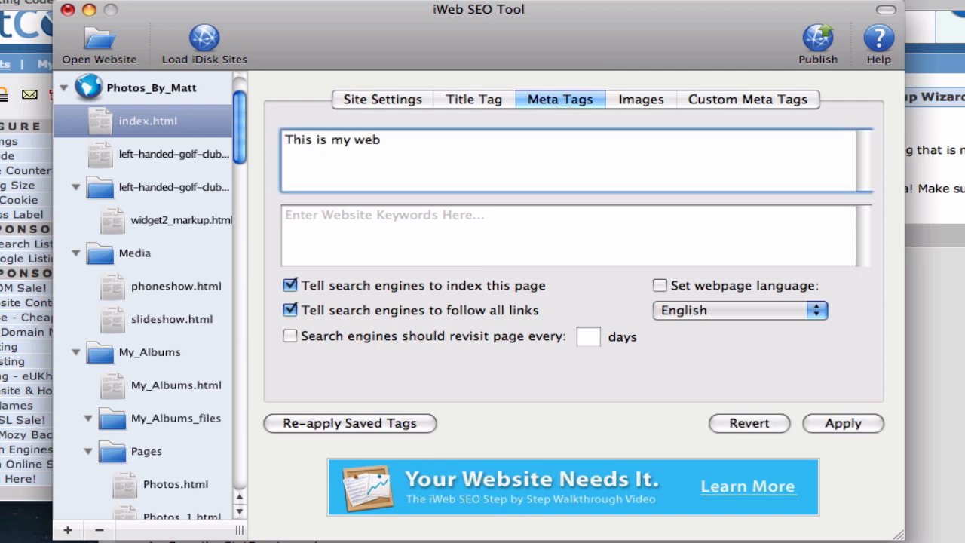
{"action": "type", "text": "site description"}
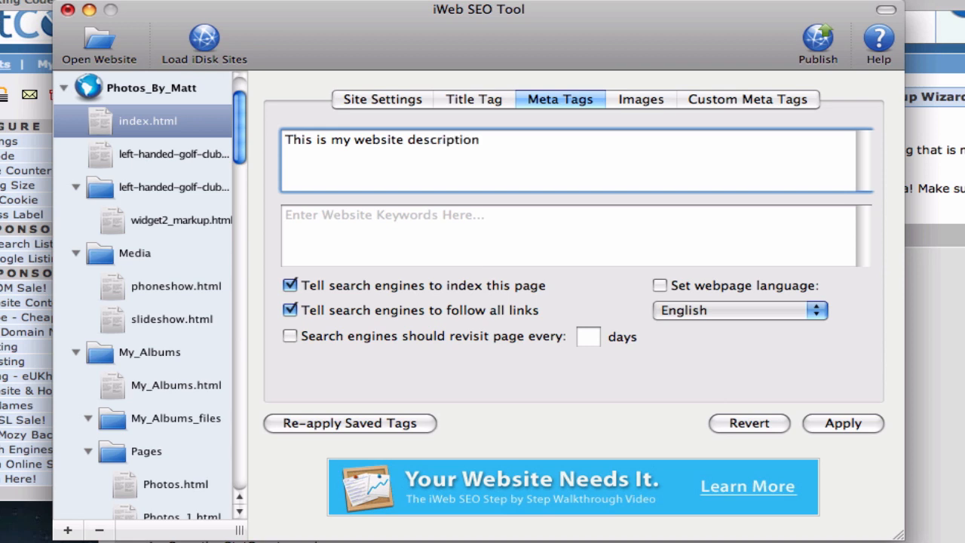
{"action": "type", "text": "These are my"}
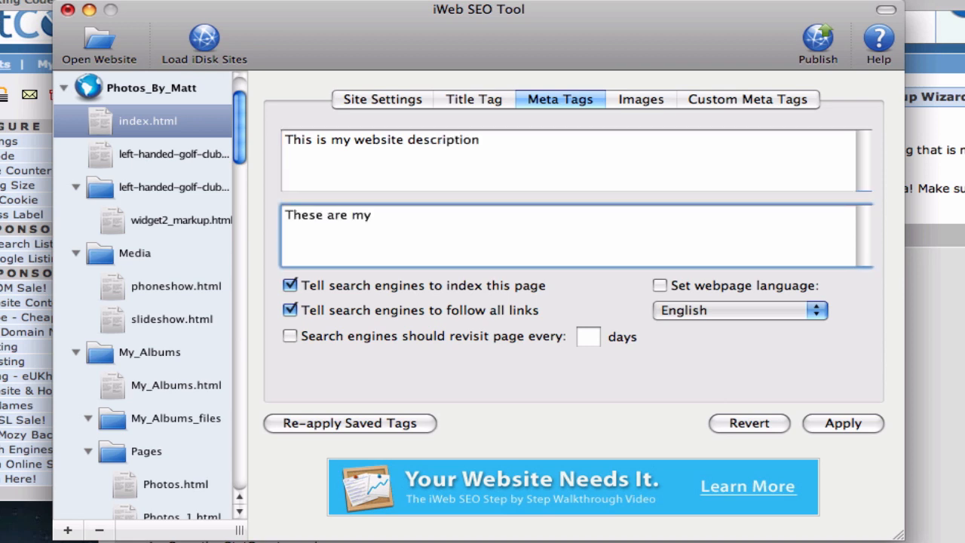
{"action": "type", "text": "keywords"}
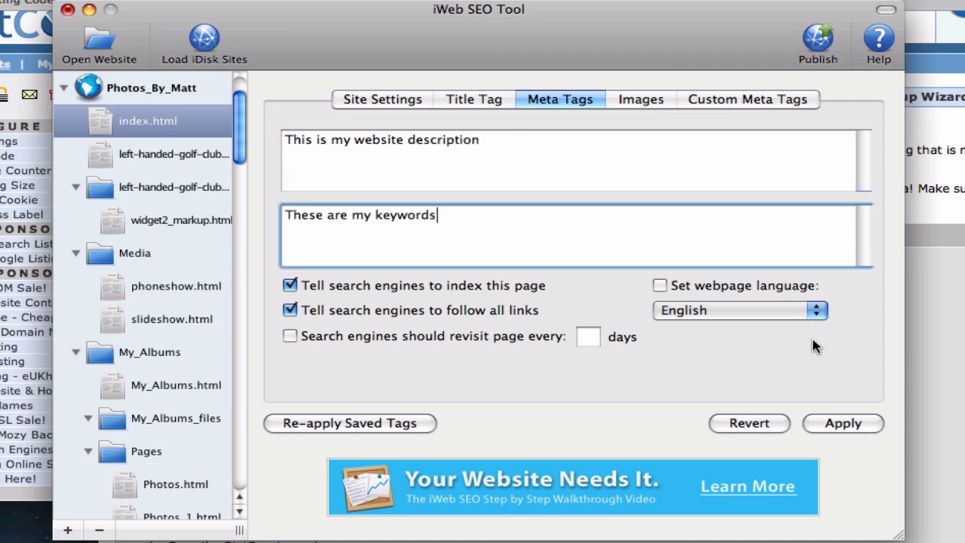
{"action": "left_click", "coordinate": [842, 423]}
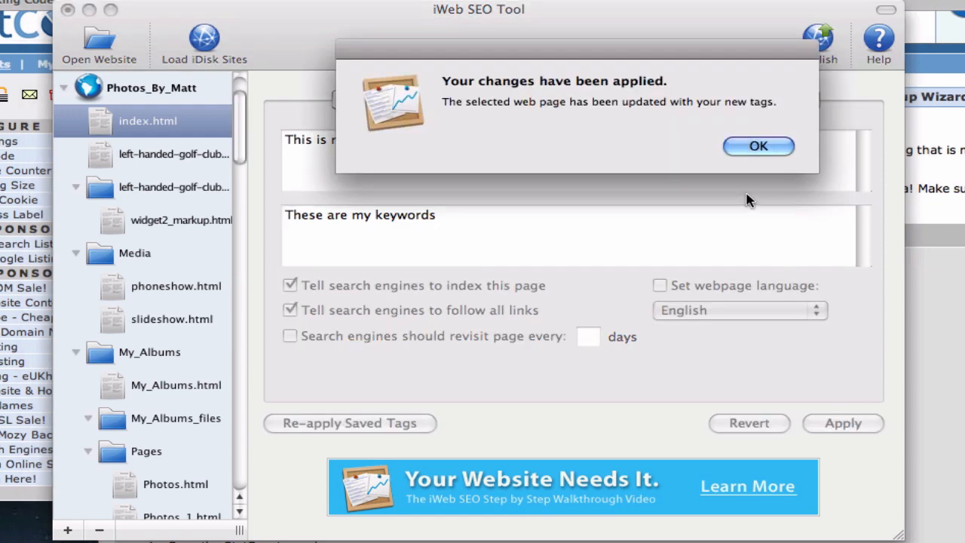
{"action": "left_click", "coordinate": [758, 146]}
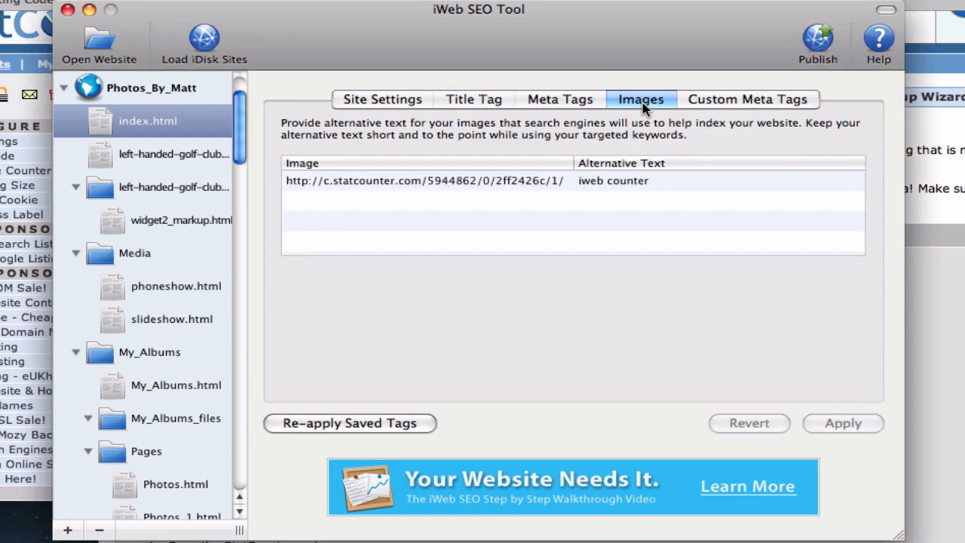
- Apply alt text to Welcome.html's shapeimage_2.png, then bring up the publish options
{"action": "scroll", "scroll_direction": "down", "scroll_amount": 3}
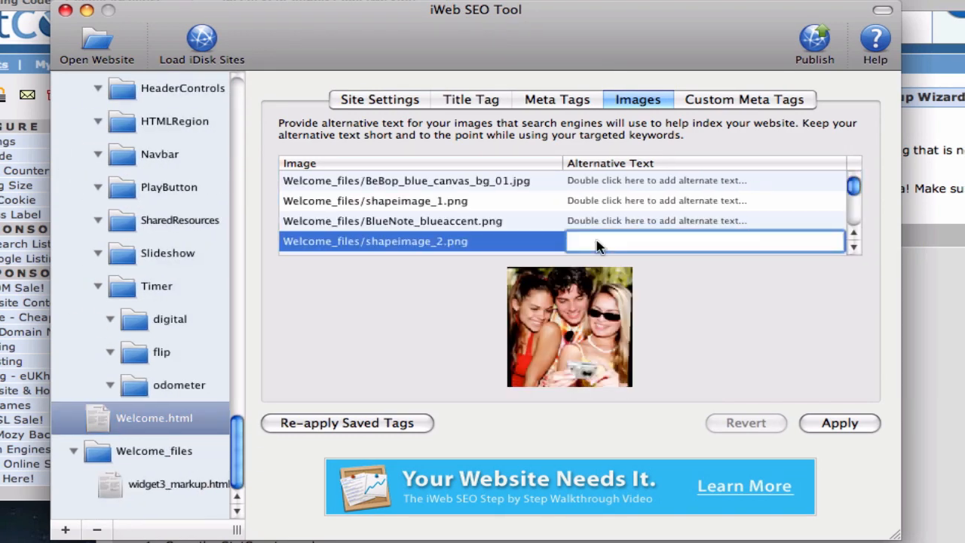
{"action": "type", "text": "Alternative text"}
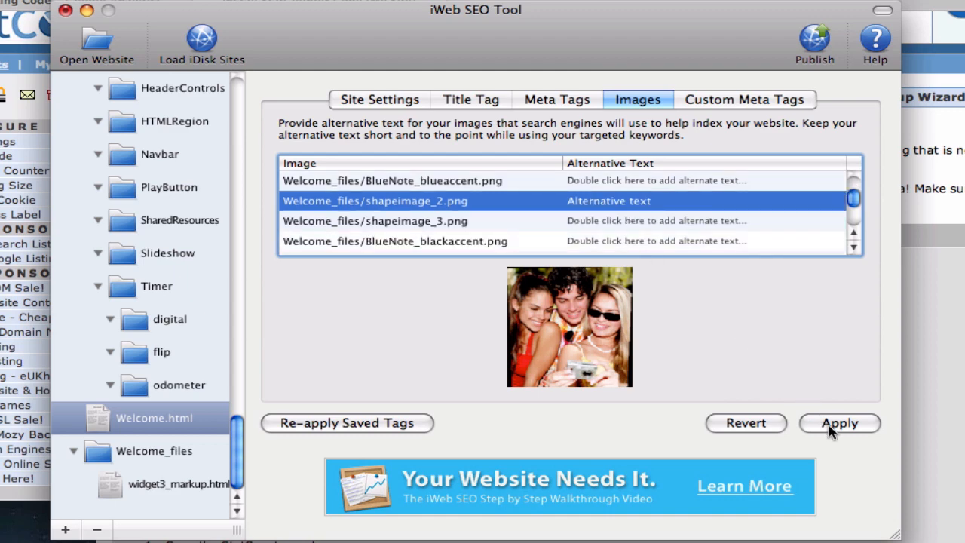
{"action": "left_click", "coordinate": [839, 422]}
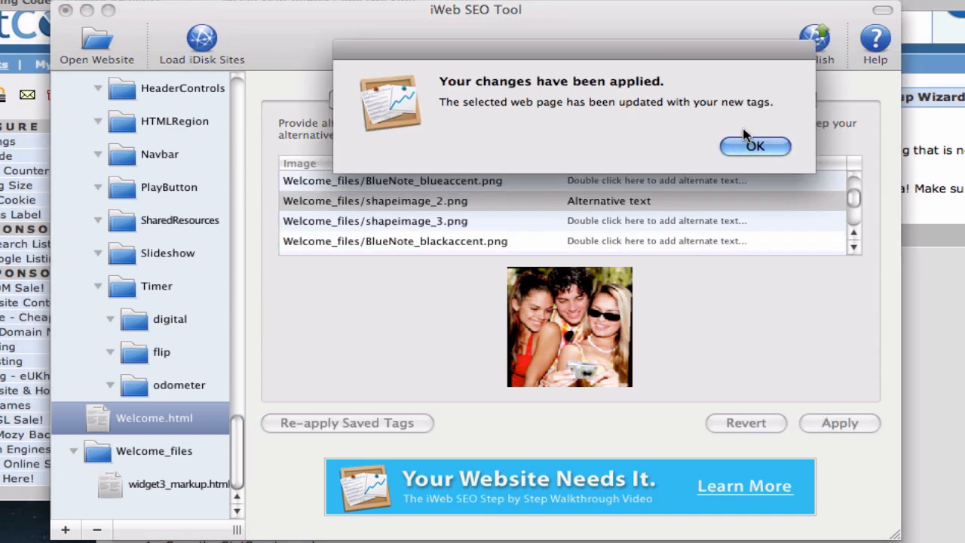
{"action": "left_click", "coordinate": [755, 146]}
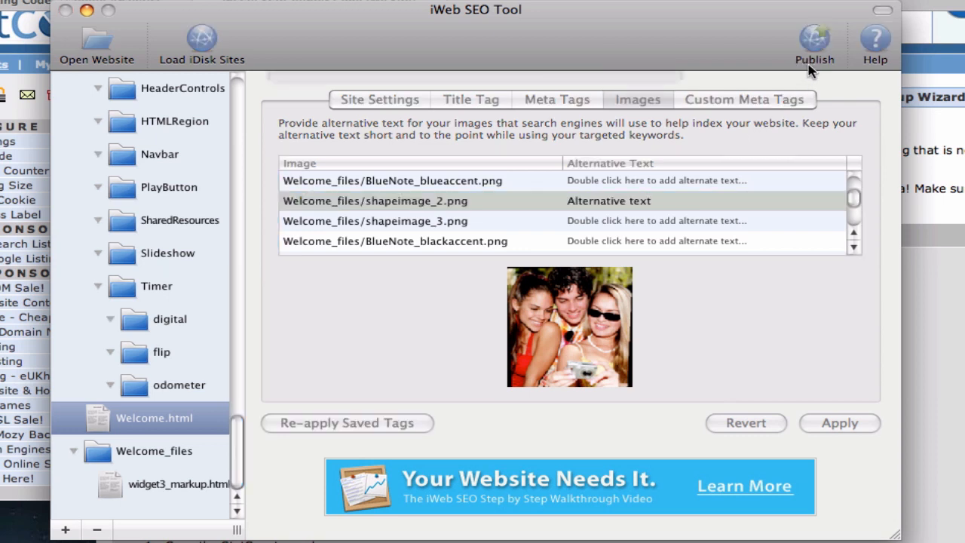
{"action": "left_click", "coordinate": [814, 43]}
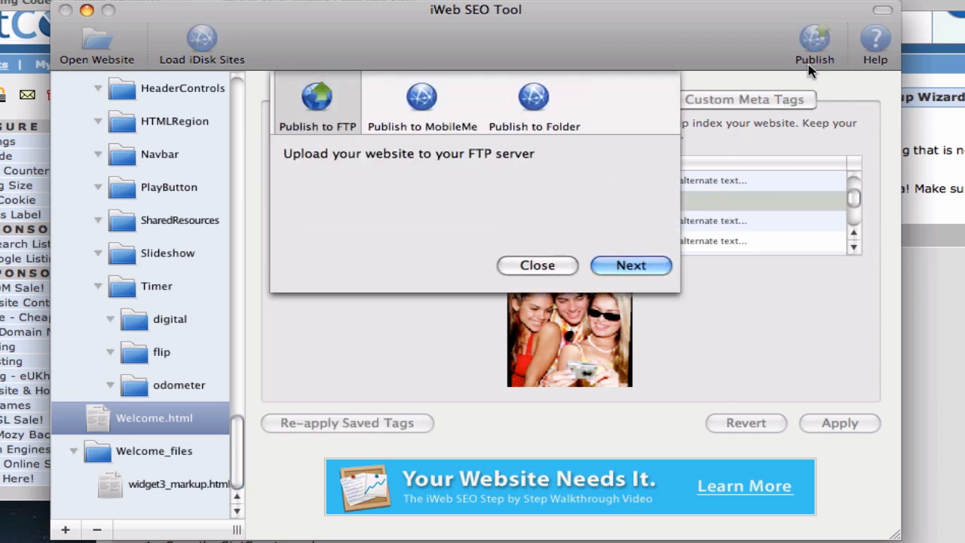